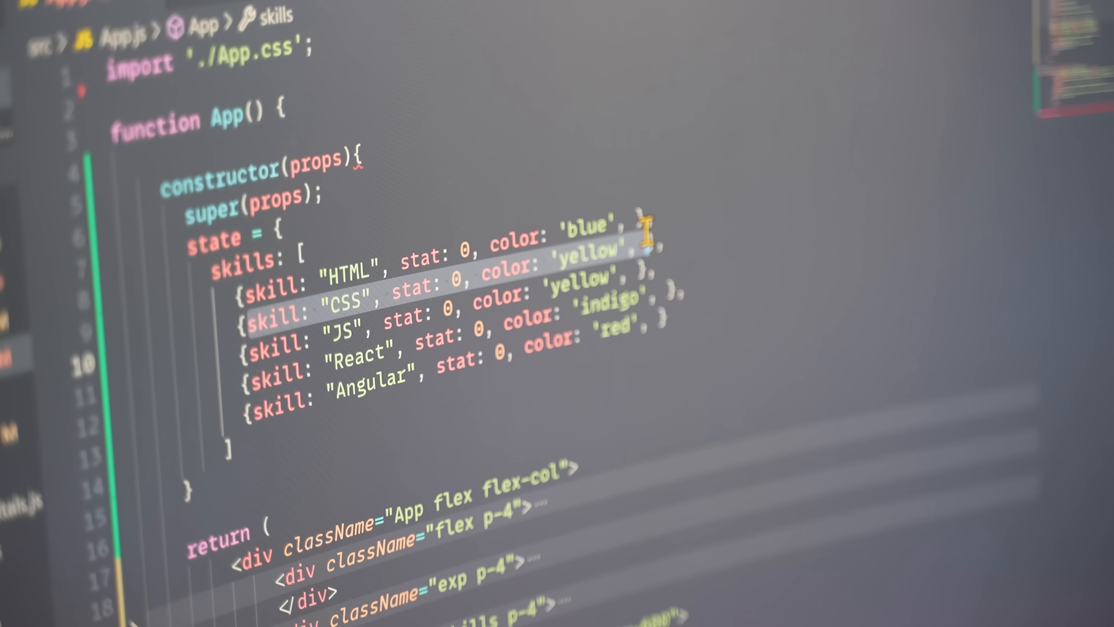
text(experie)
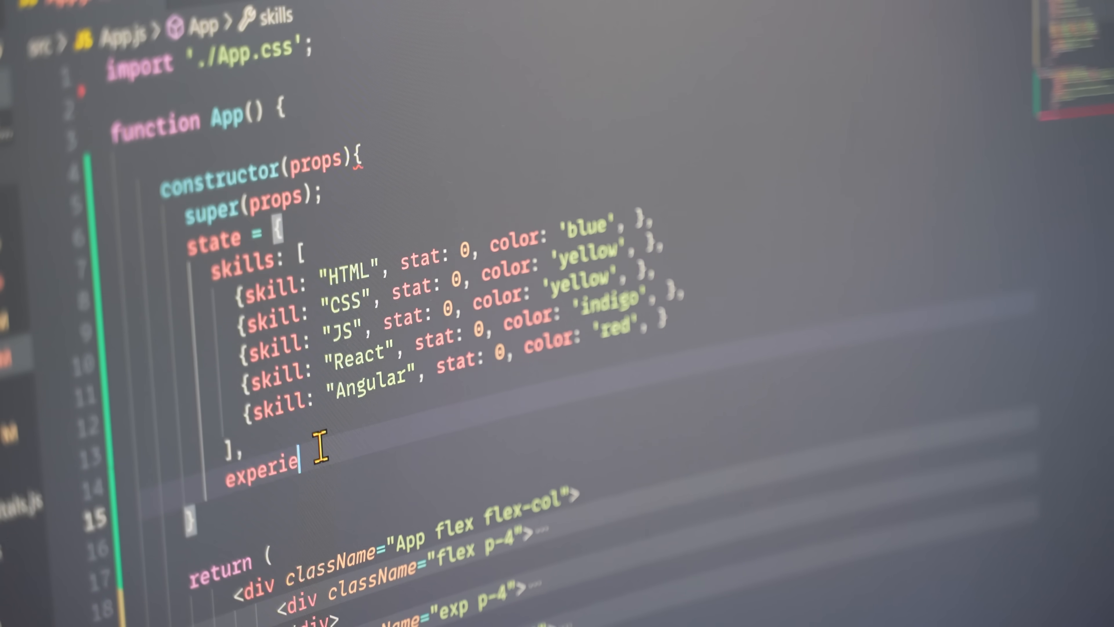